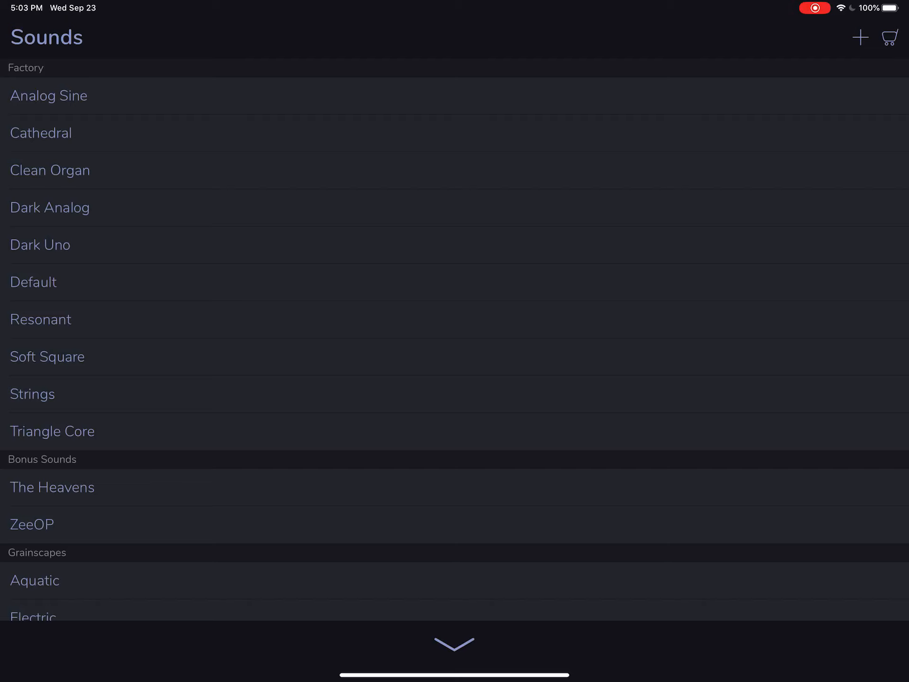
# Start importing a new custom sound from the Sounds screen's + button.
pyautogui.click(860, 37)
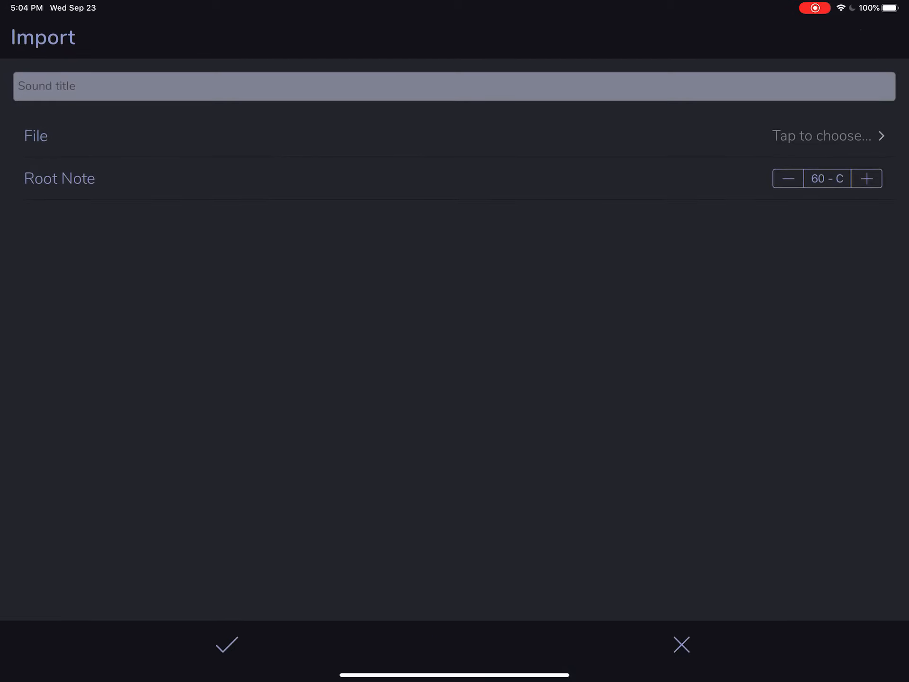
# Title the sound 'RMS - Exeter' and choose C - Ambience Exeter from iCloud's Pad Samples.
pyautogui.click(233, 85)
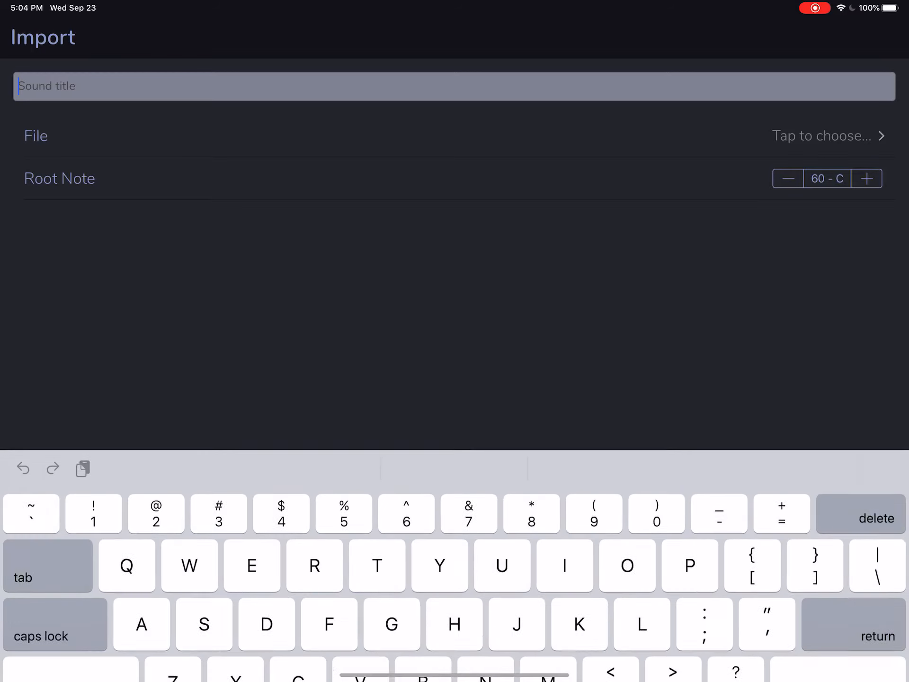
pyautogui.write('RMS - Exeter')
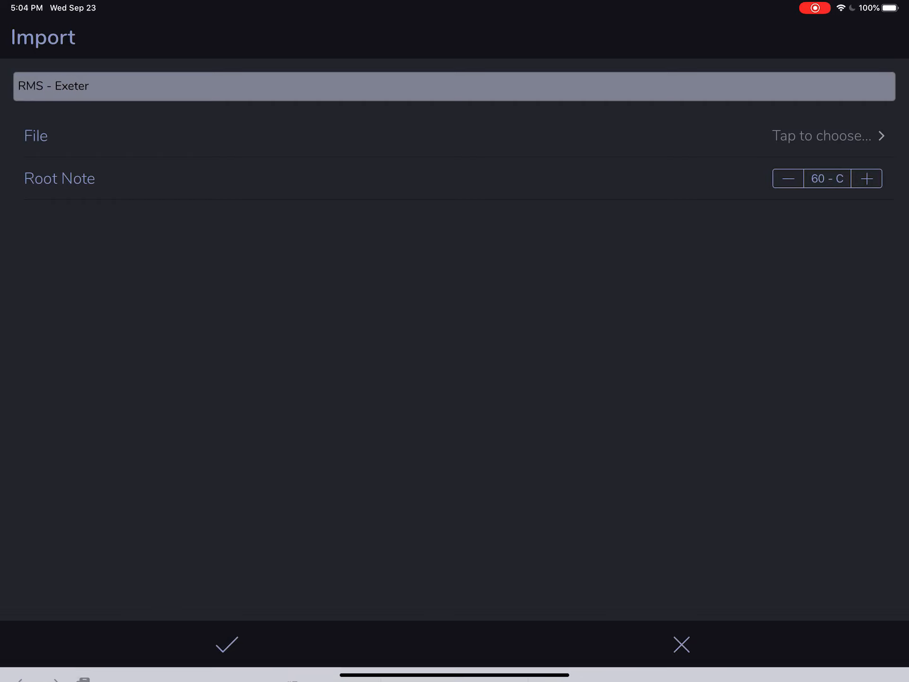
pyautogui.click(820, 136)
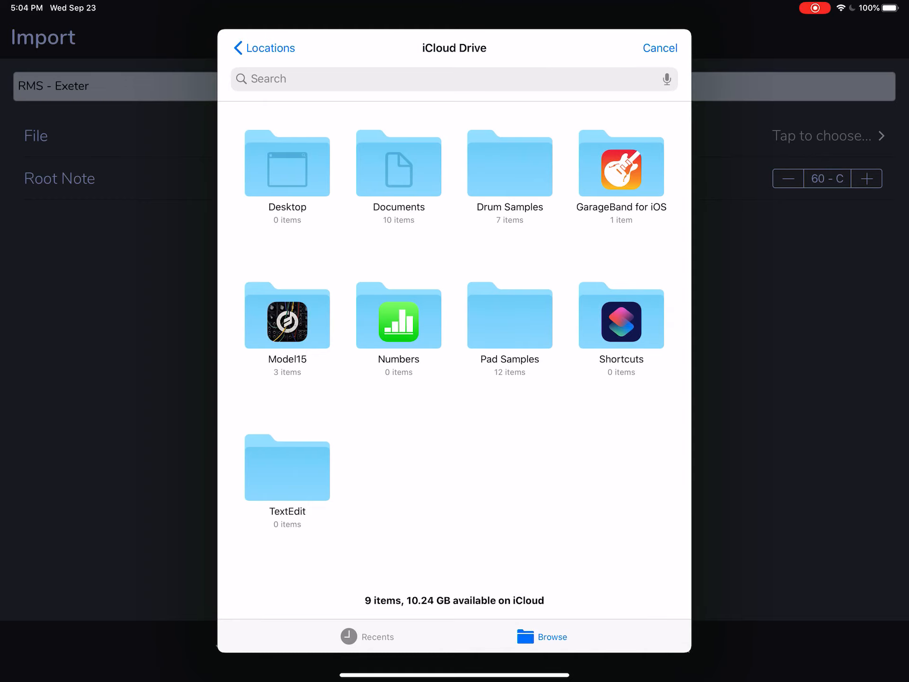
pyautogui.click(509, 317)
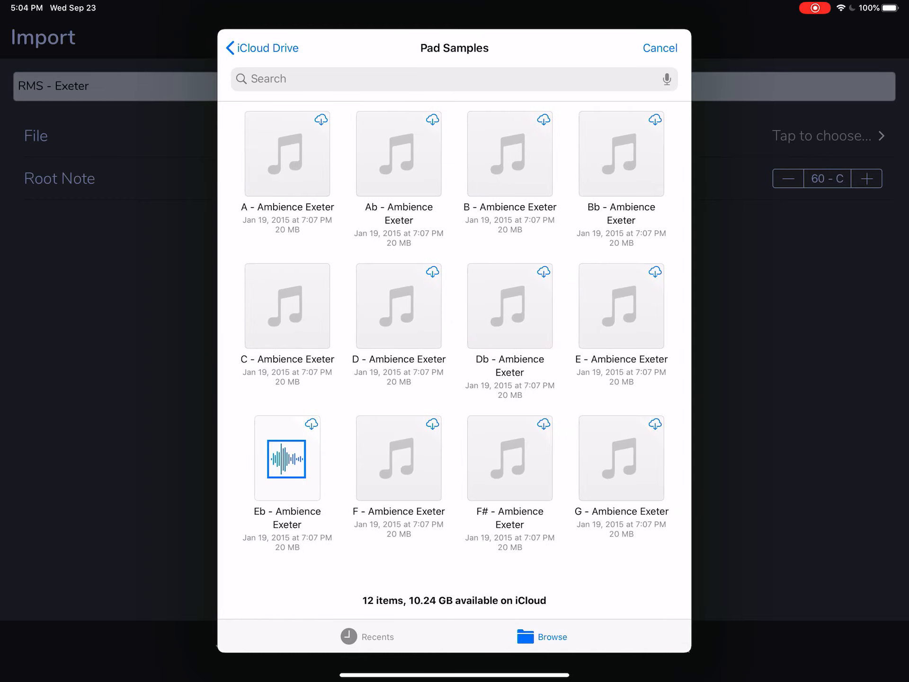
pyautogui.click(287, 306)
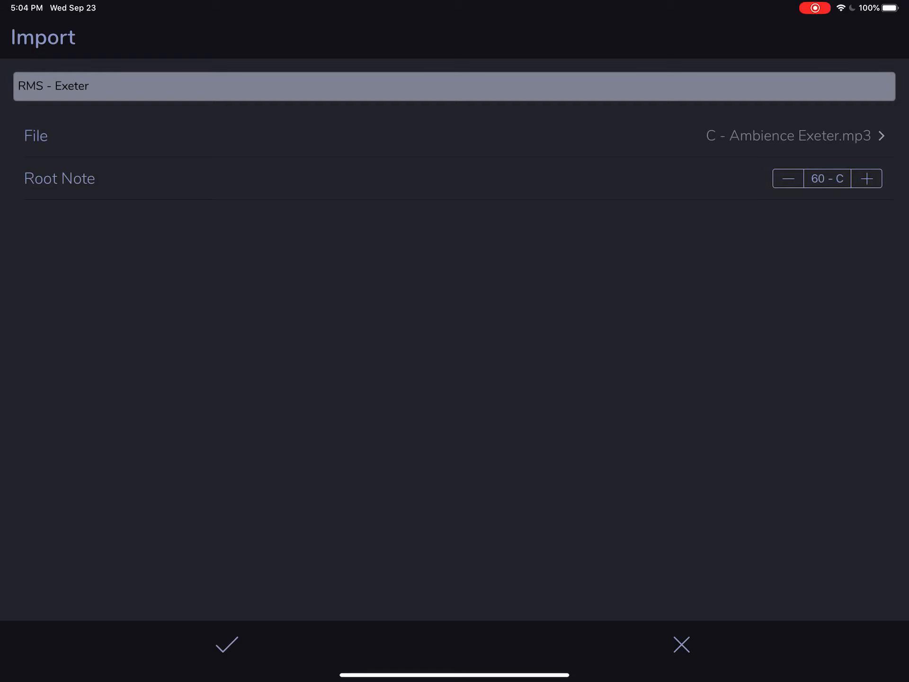
pyautogui.click(867, 178)
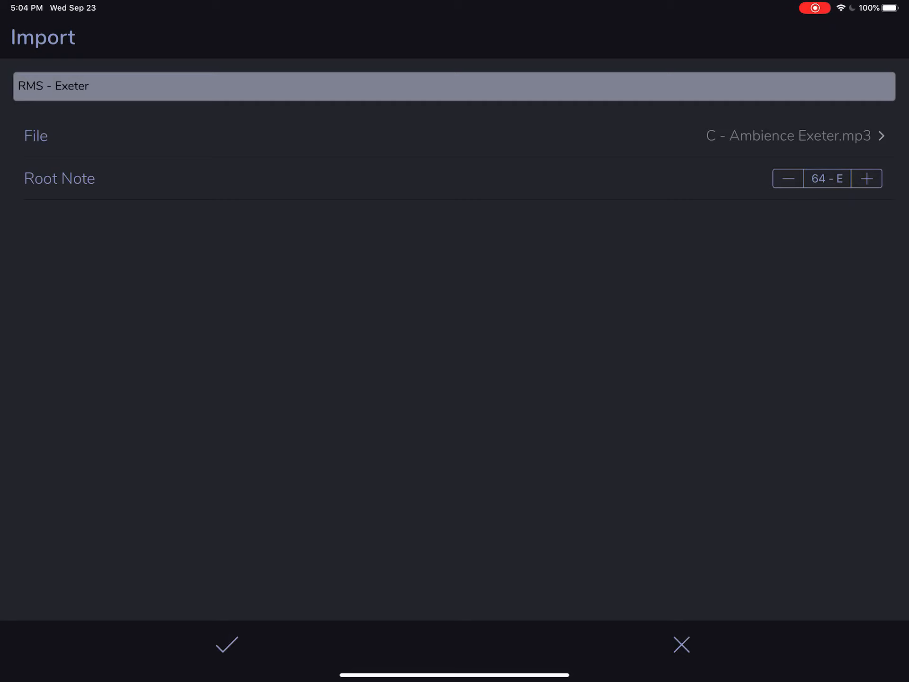
pyautogui.click(788, 178)
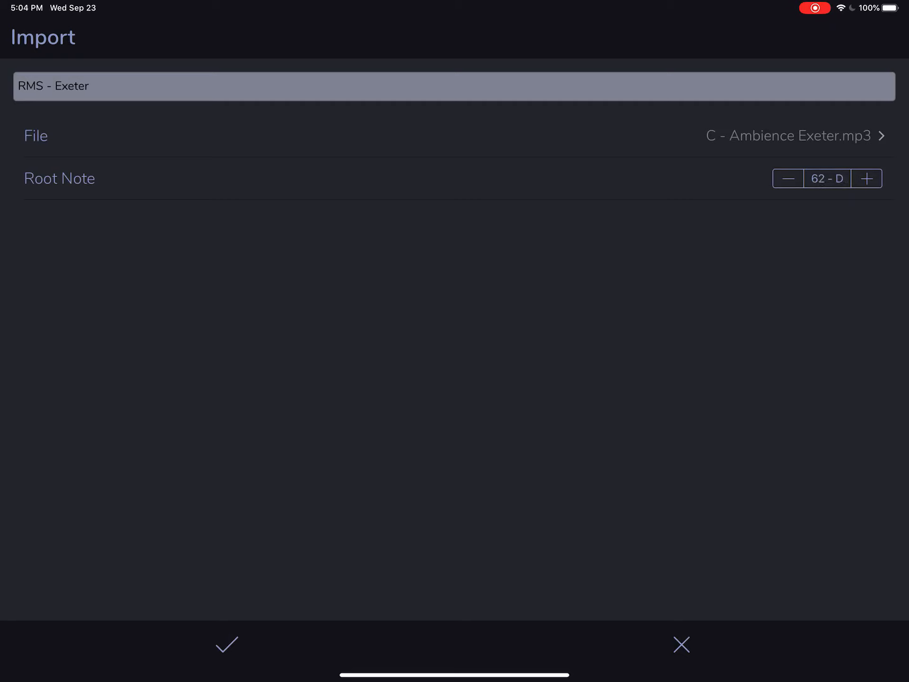
pyautogui.click(788, 178)
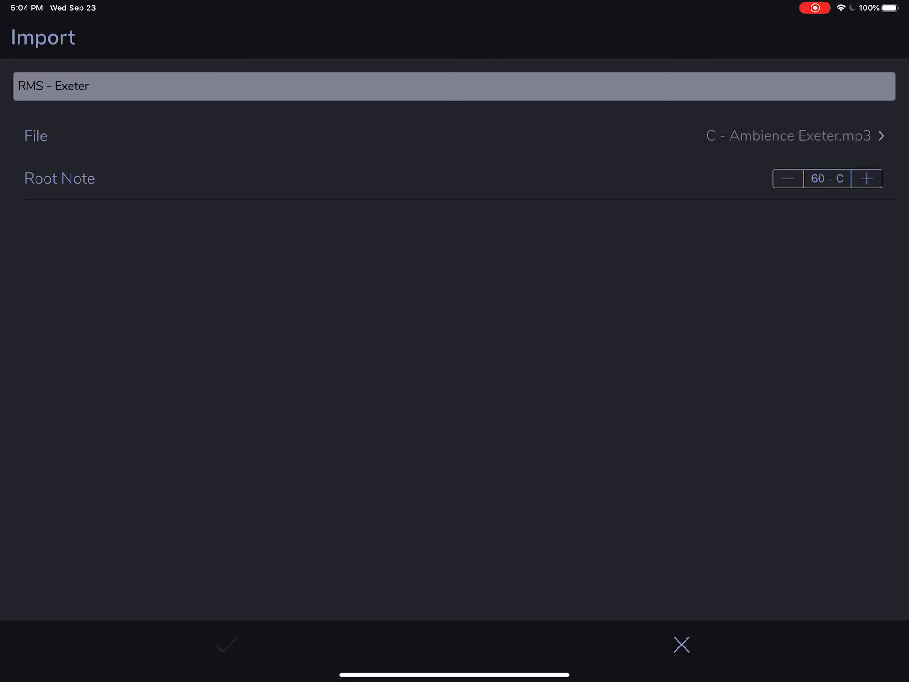
# Save the RMS - Exeter import and load it from the User sounds list.
pyautogui.click(227, 645)
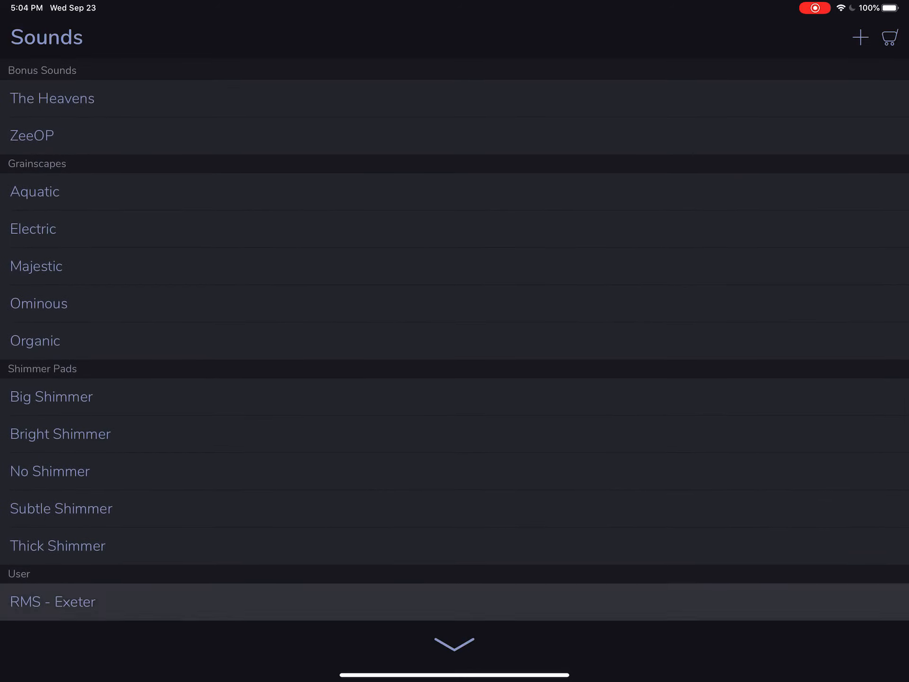
pyautogui.click(53, 601)
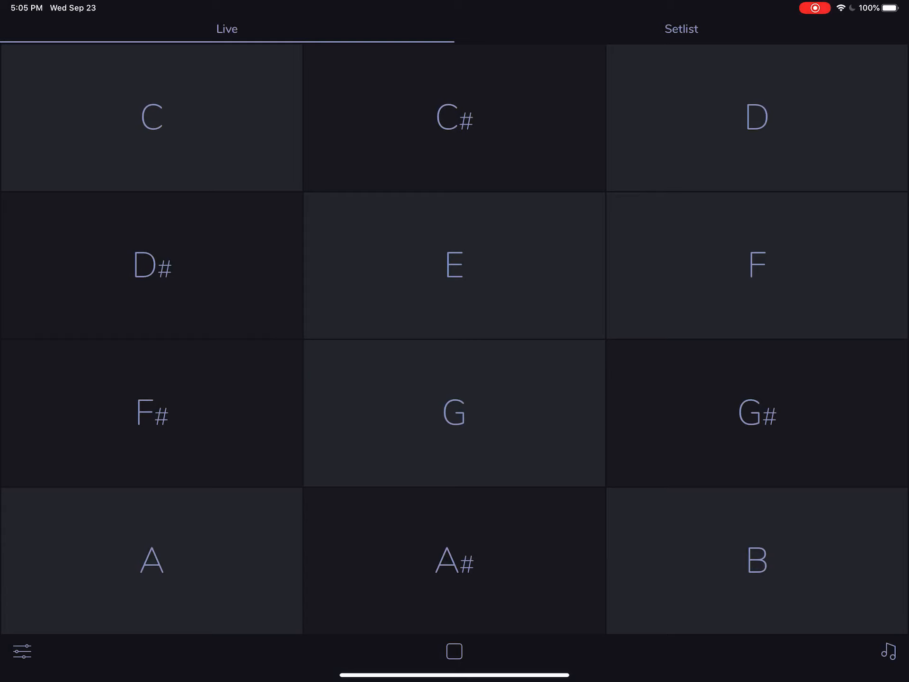
# Play the C pad, then the E pad, with the RMS - Exeter sound.
pyautogui.click(152, 120)
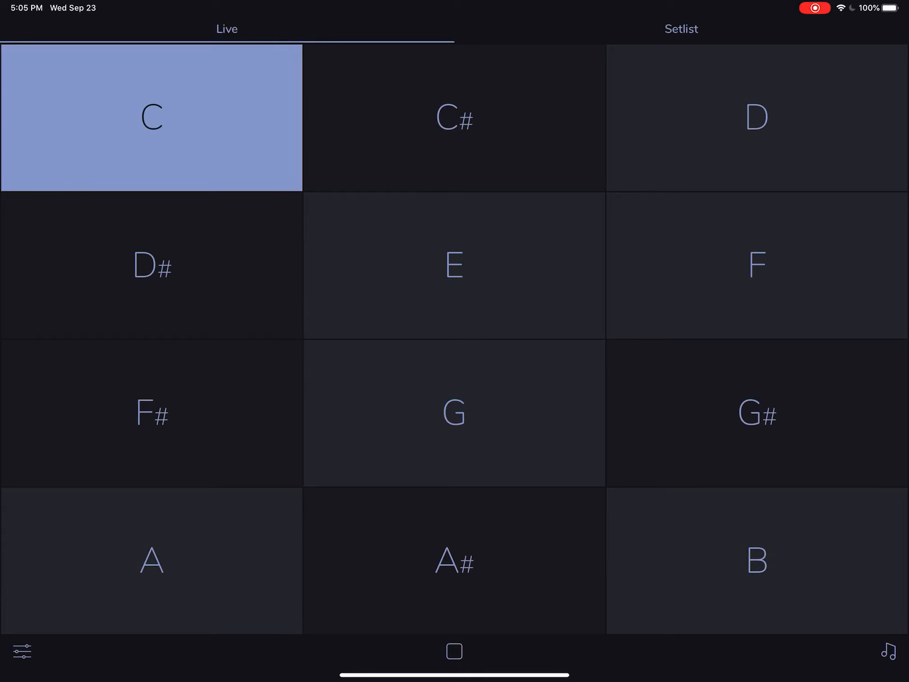
pyautogui.click(453, 265)
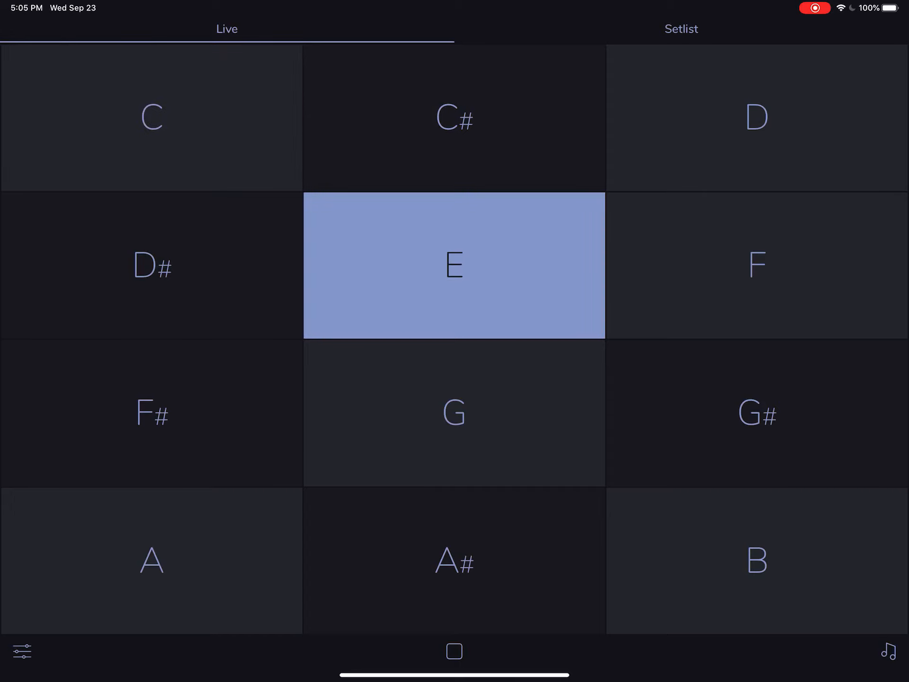